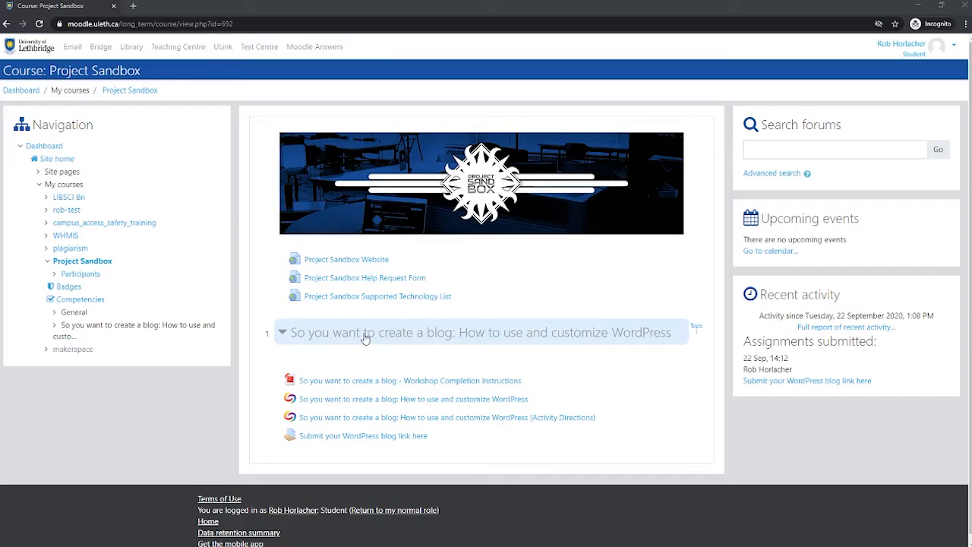
Step: Open the WordPress blog link assignment and review its Submitted for grading status
click(282, 332)
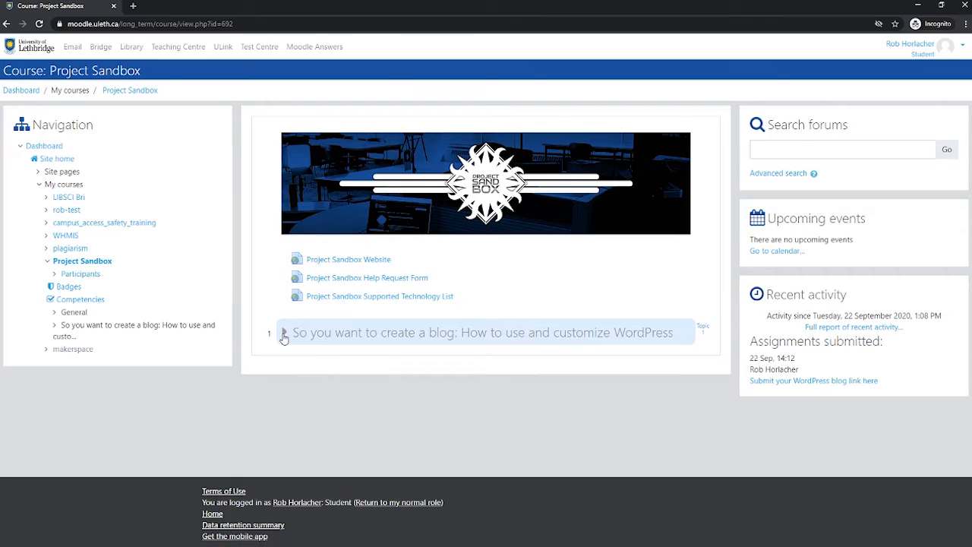
mouse_move(306, 346)
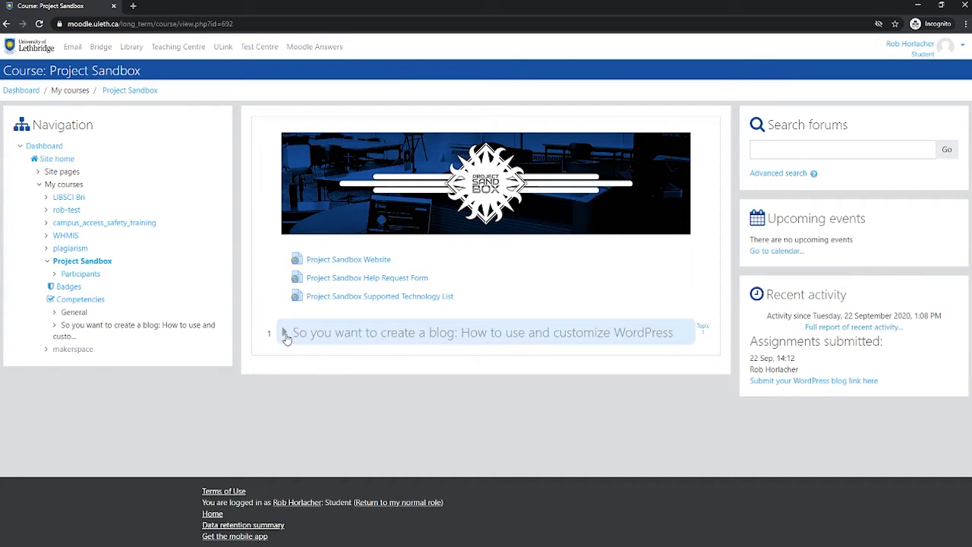
click(283, 333)
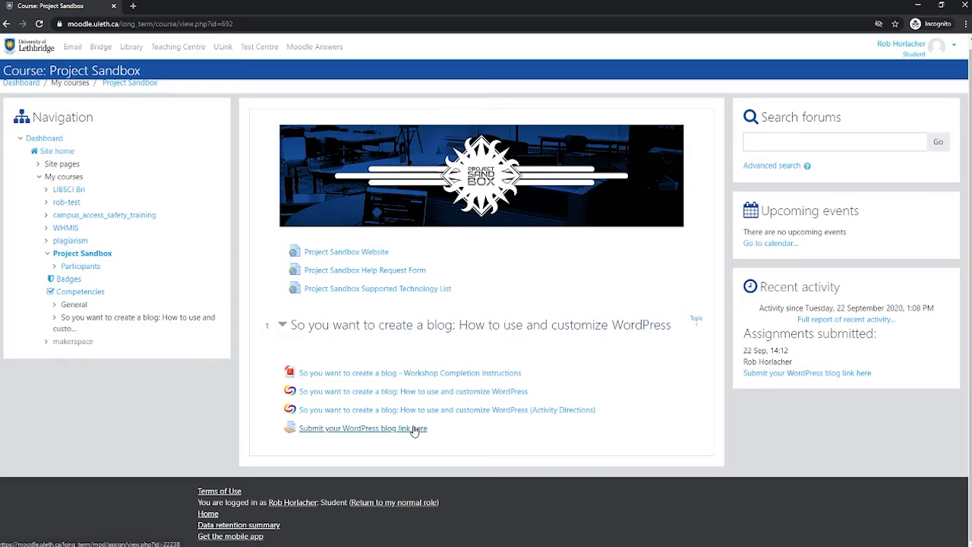
mouse_move(367, 439)
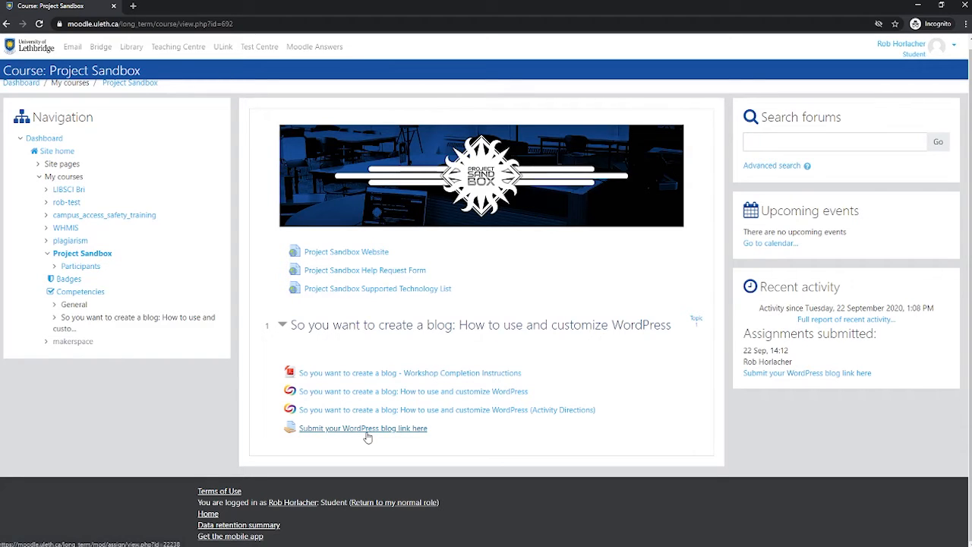
mouse_move(447, 409)
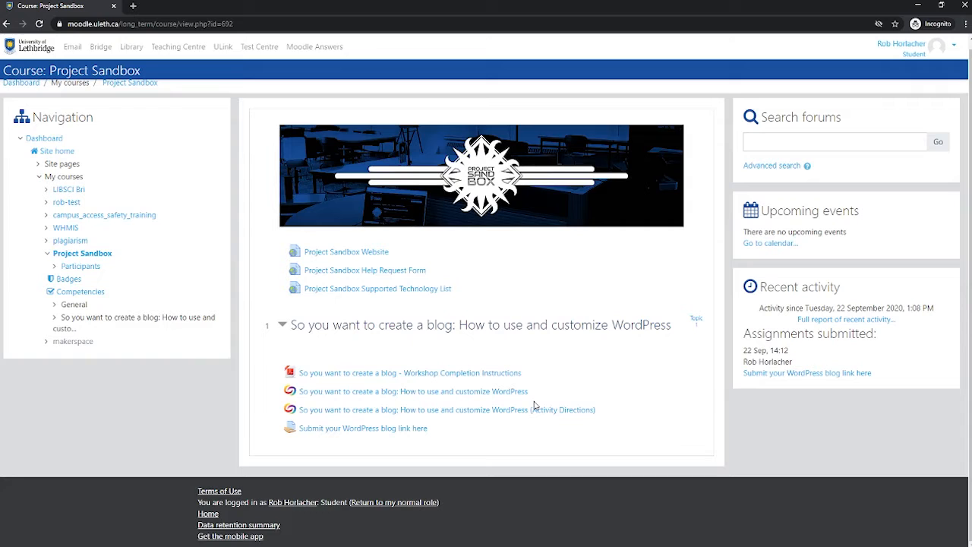
mouse_move(566, 414)
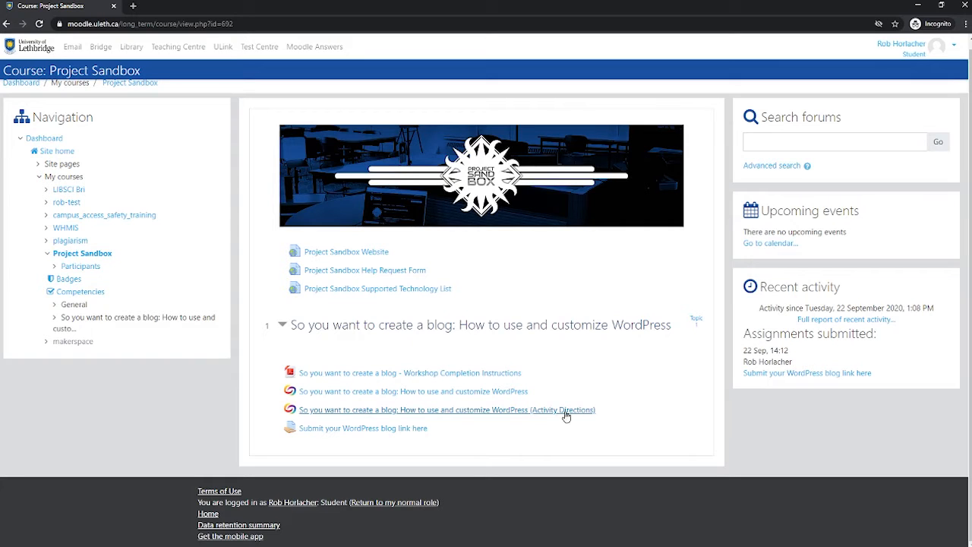
mouse_move(562, 418)
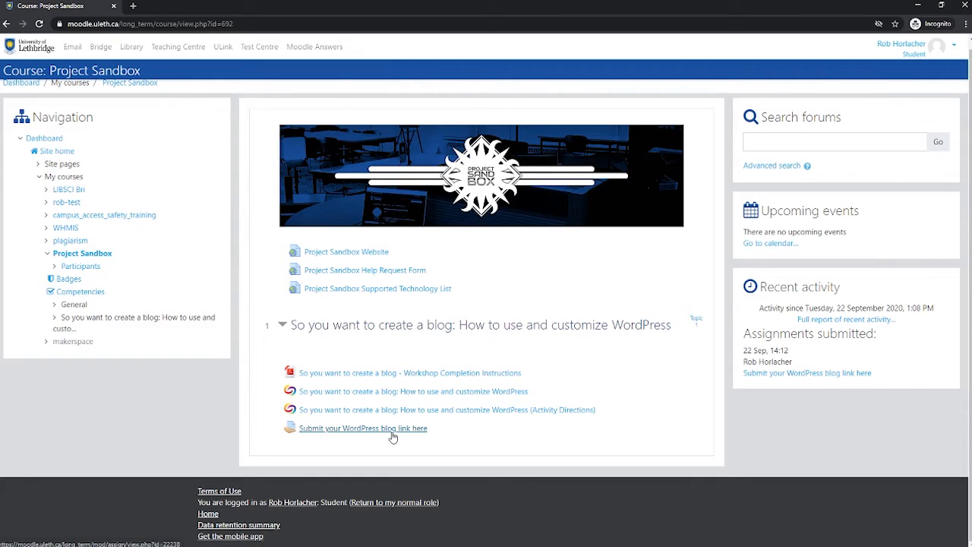
click(362, 428)
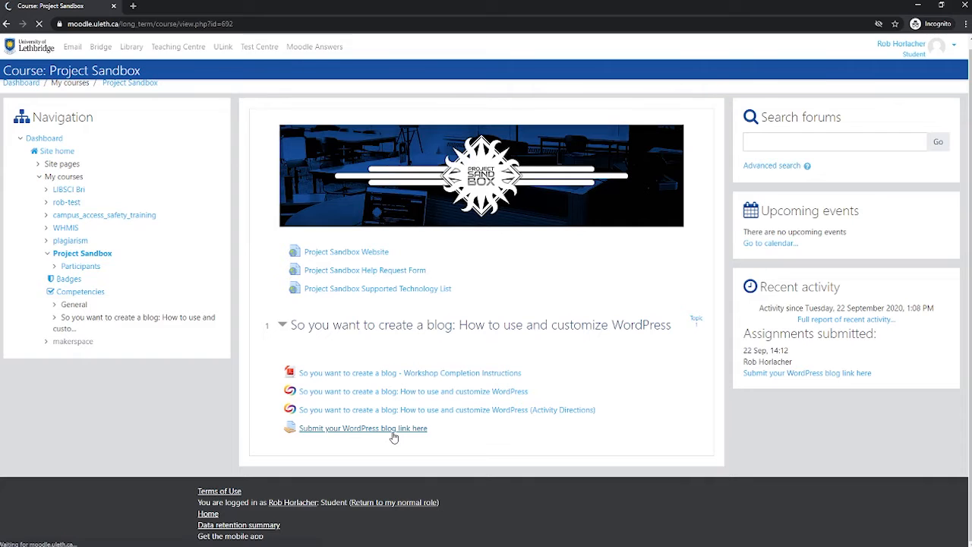
click(363, 428)
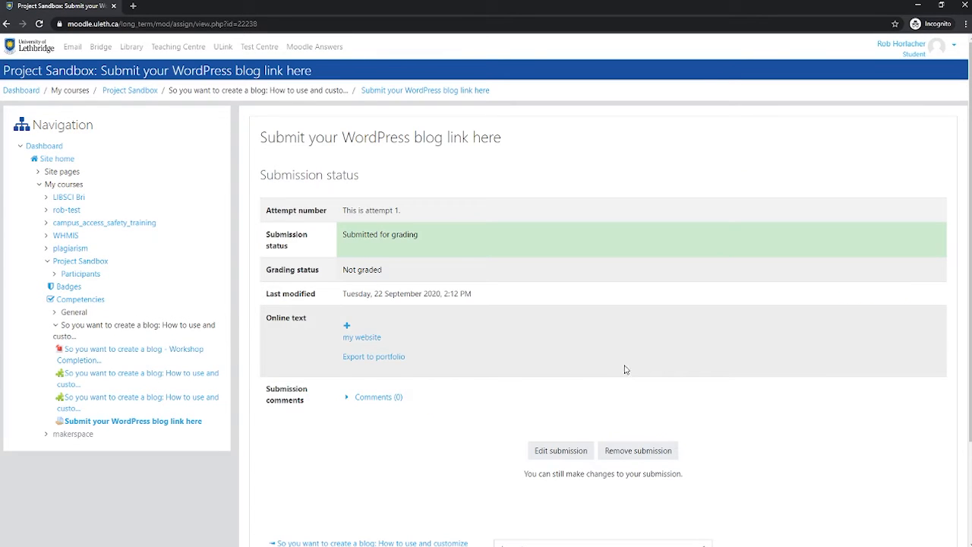
mouse_move(602, 372)
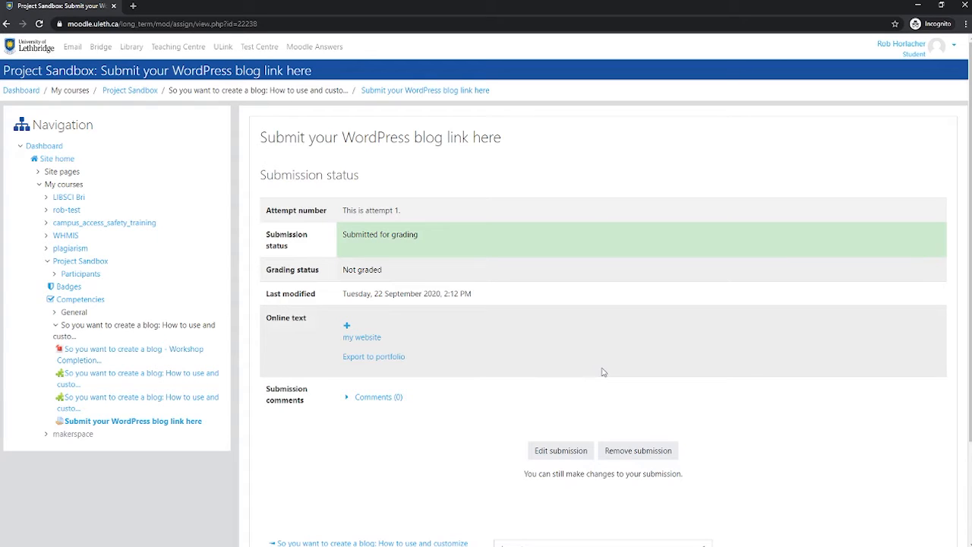
click(560, 450)
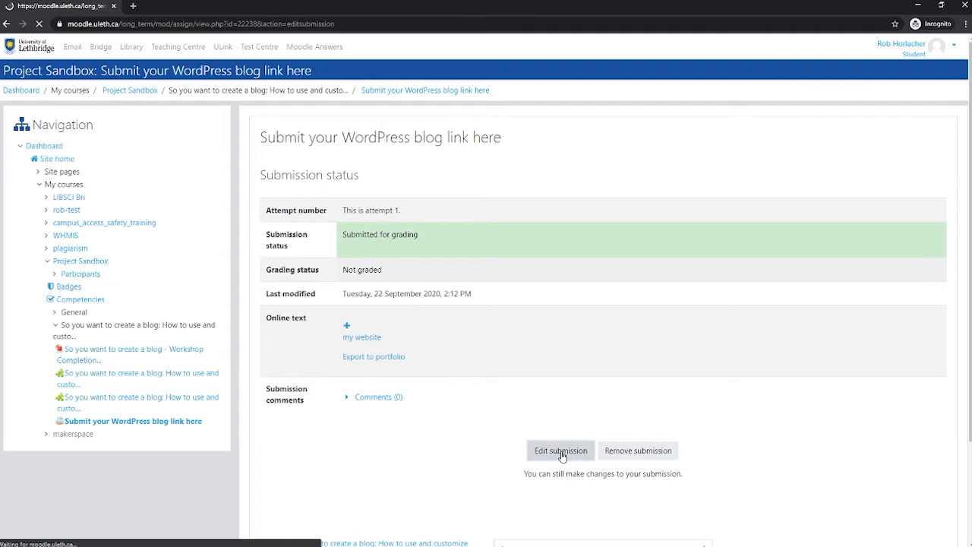
Step: In the online text, retype 'website' and start a link on 'my website'
click(561, 450)
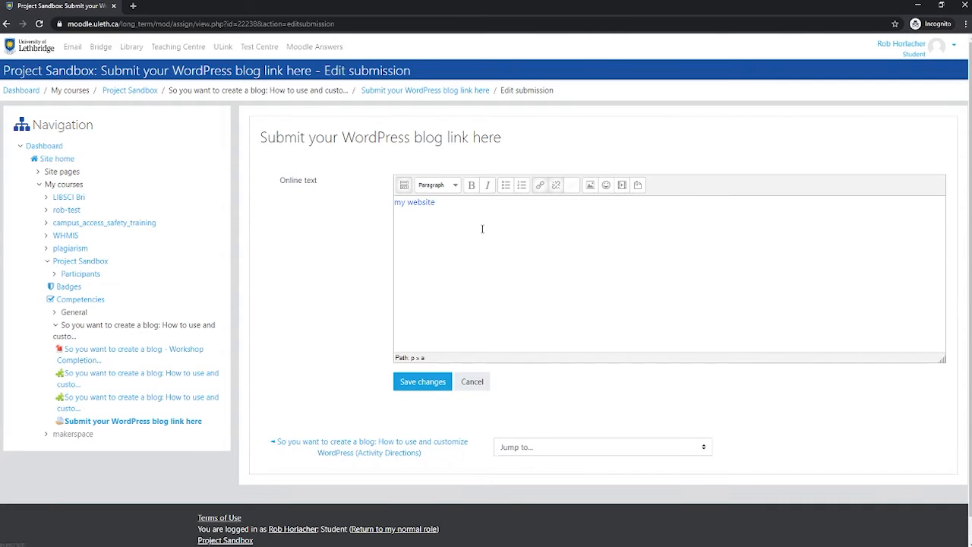
double_click(414, 202)
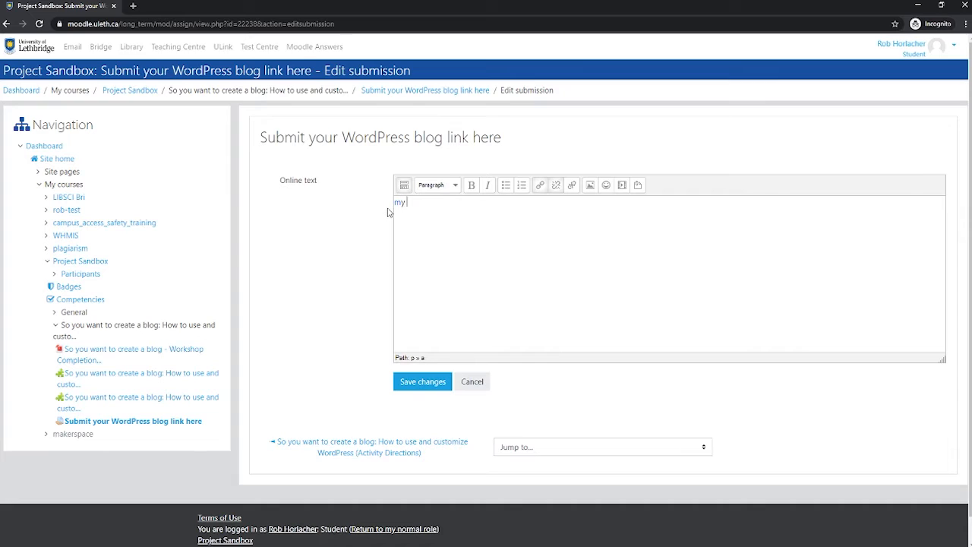
text(website)
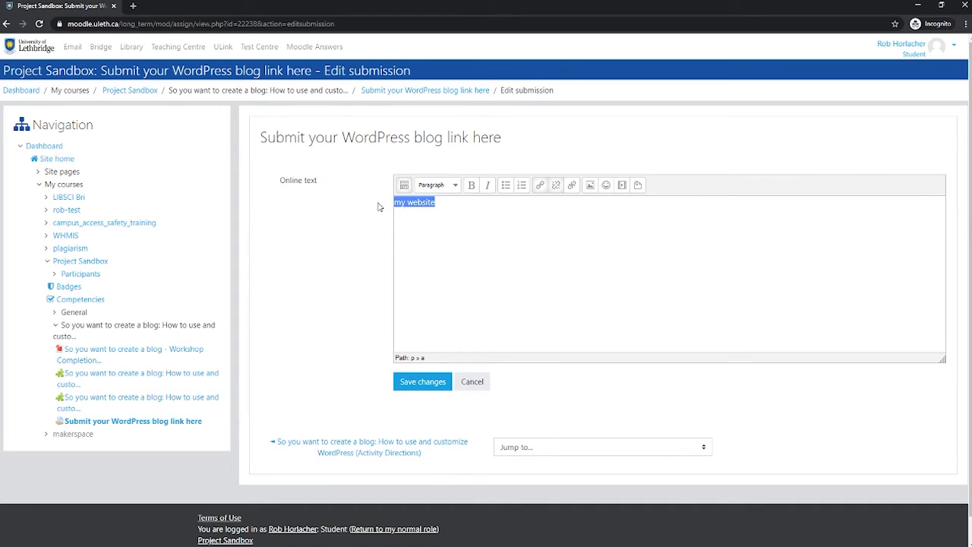
mouse_move(564, 198)
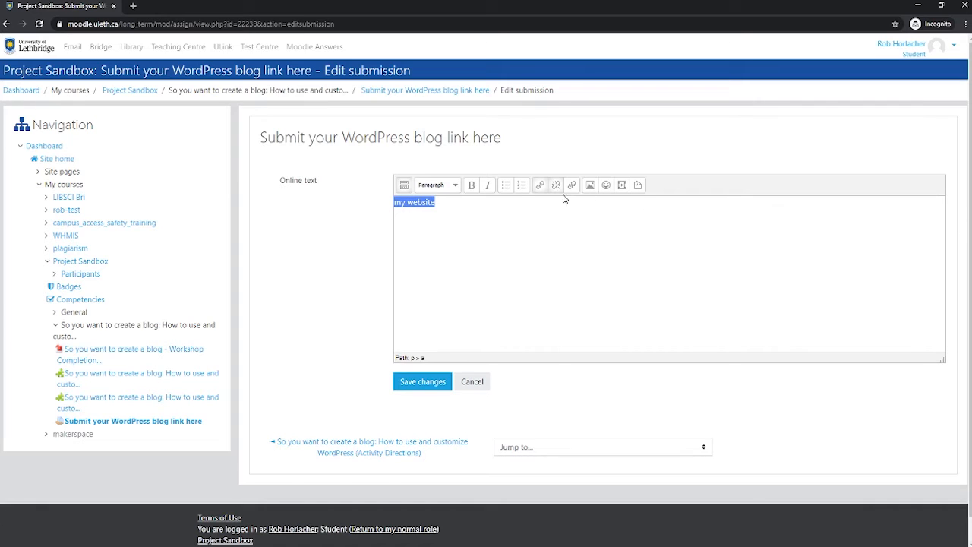
click(540, 184)
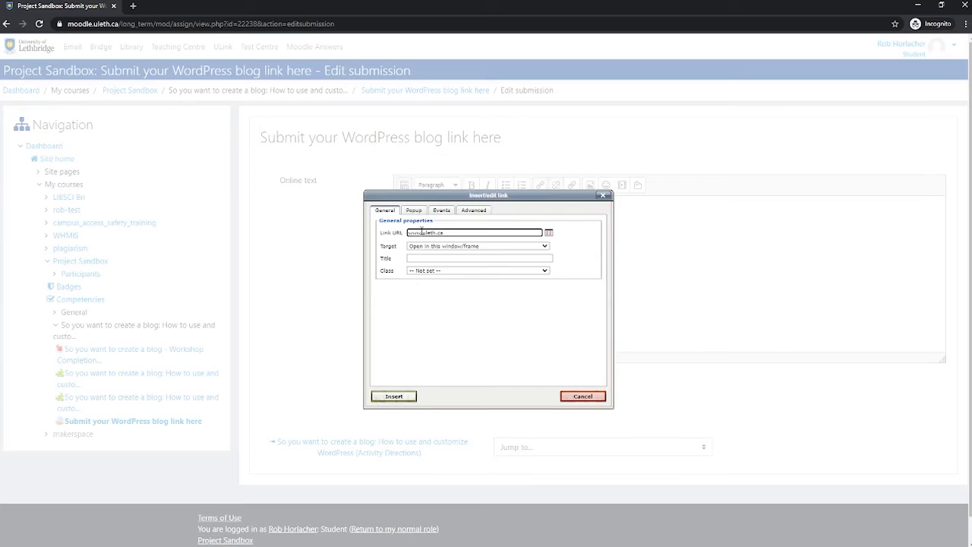
click(394, 396)
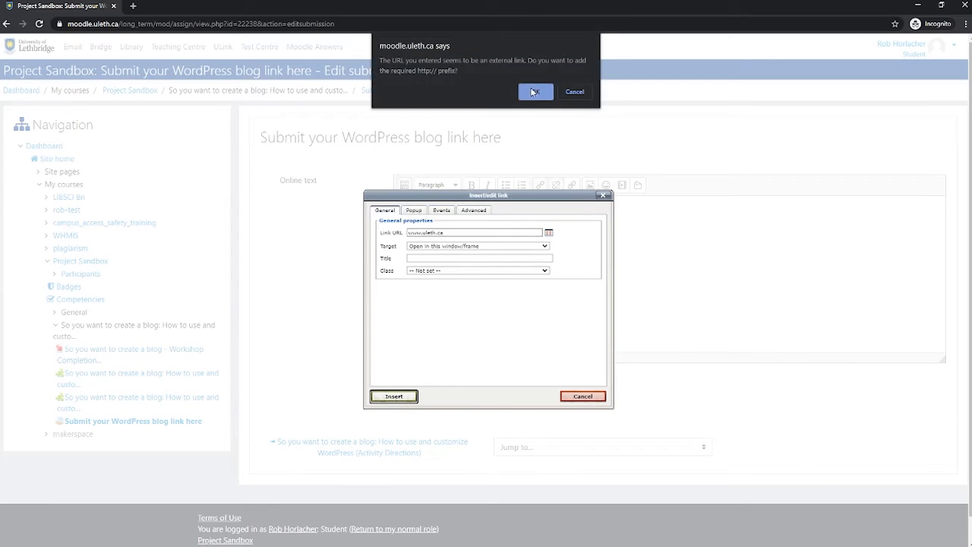
click(535, 91)
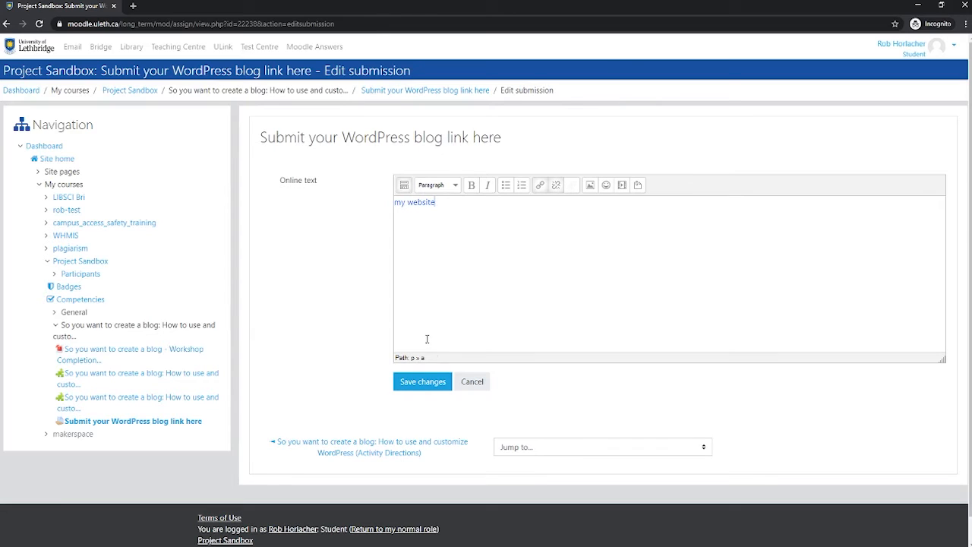
click(423, 381)
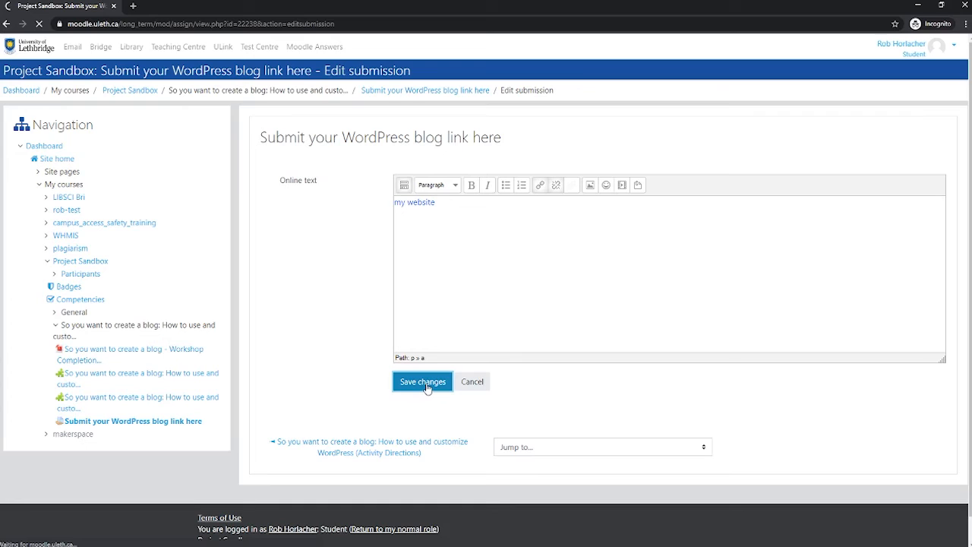
click(422, 382)
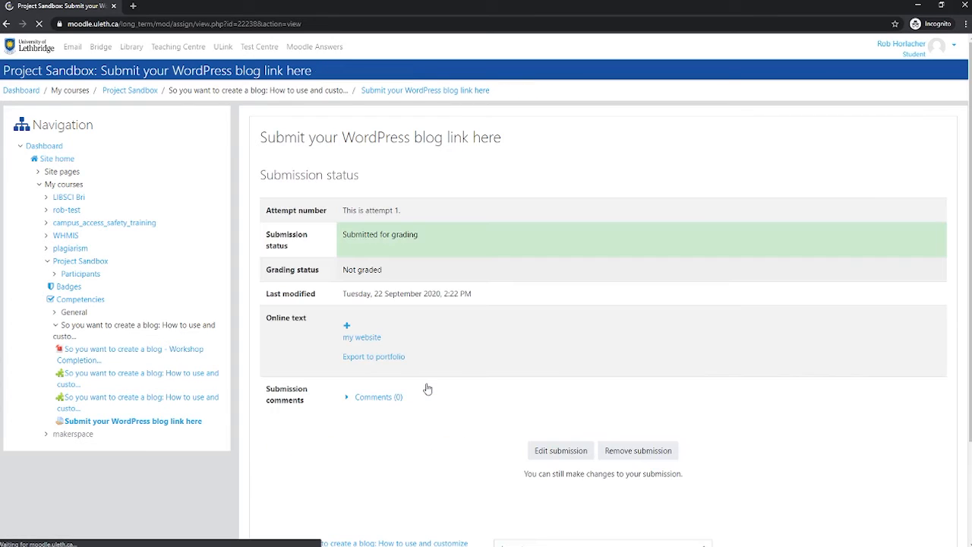